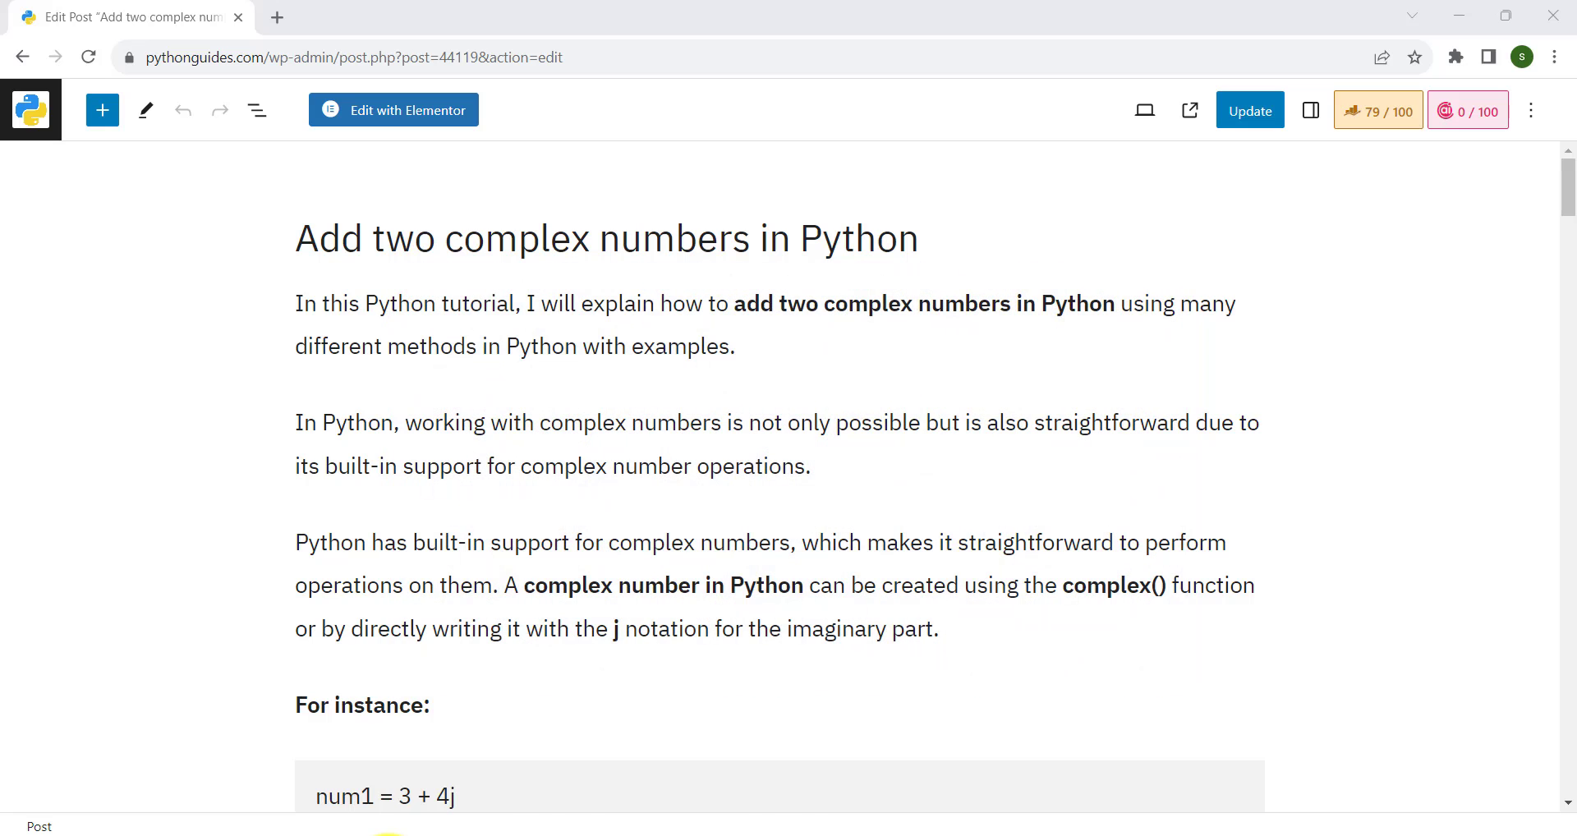
- Run main.py so it prints Total movement: (8+2j) and highlight 'complex' in the output
{"action": "scroll", "scroll_direction": "down", "scroll_amount": 3}
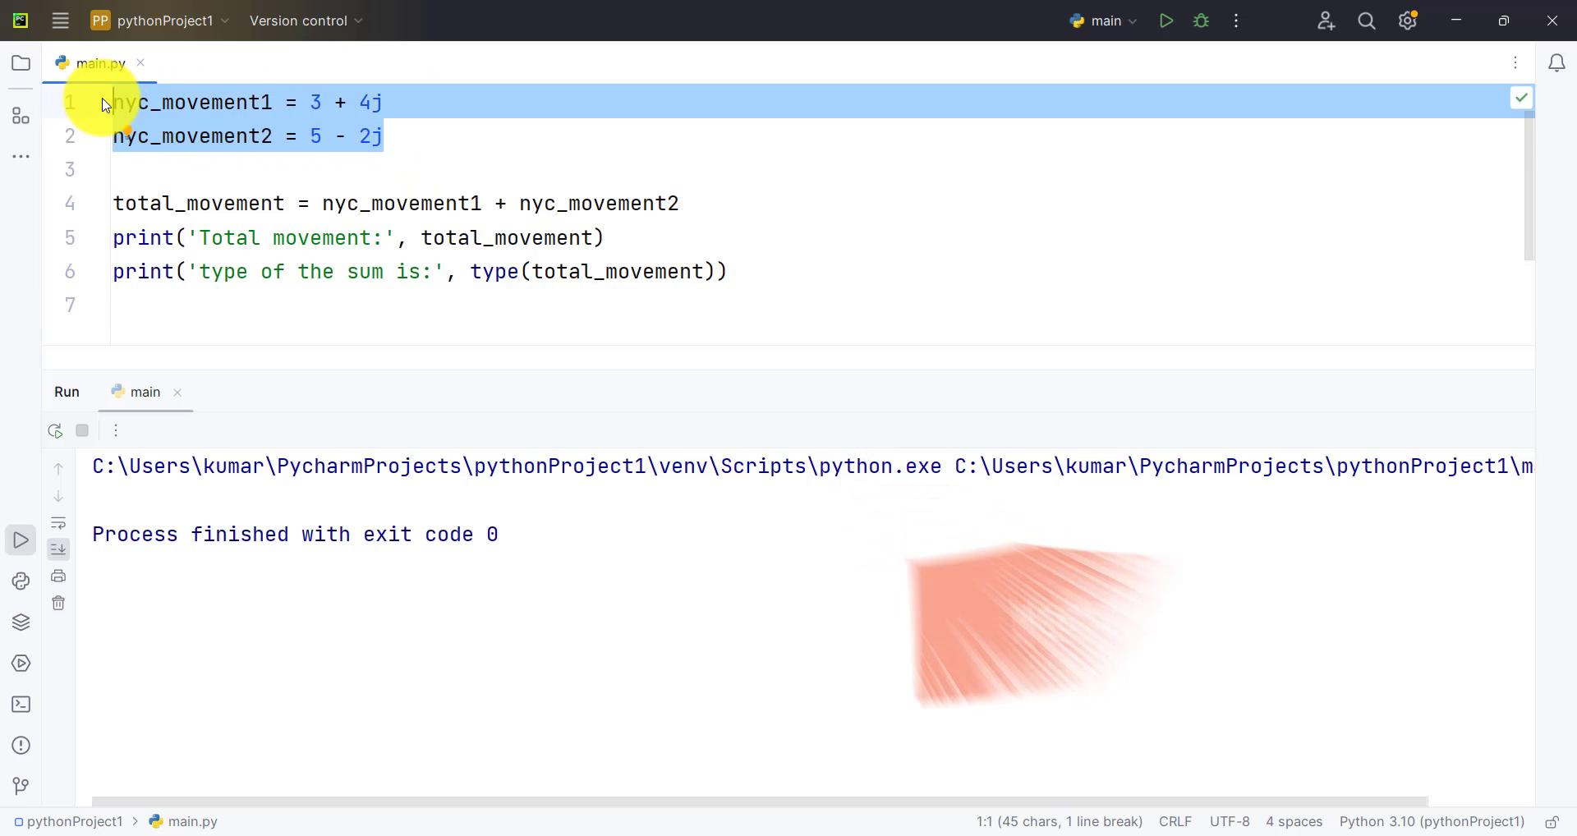
{"action": "mouse_move", "coordinate": [213, 107]}
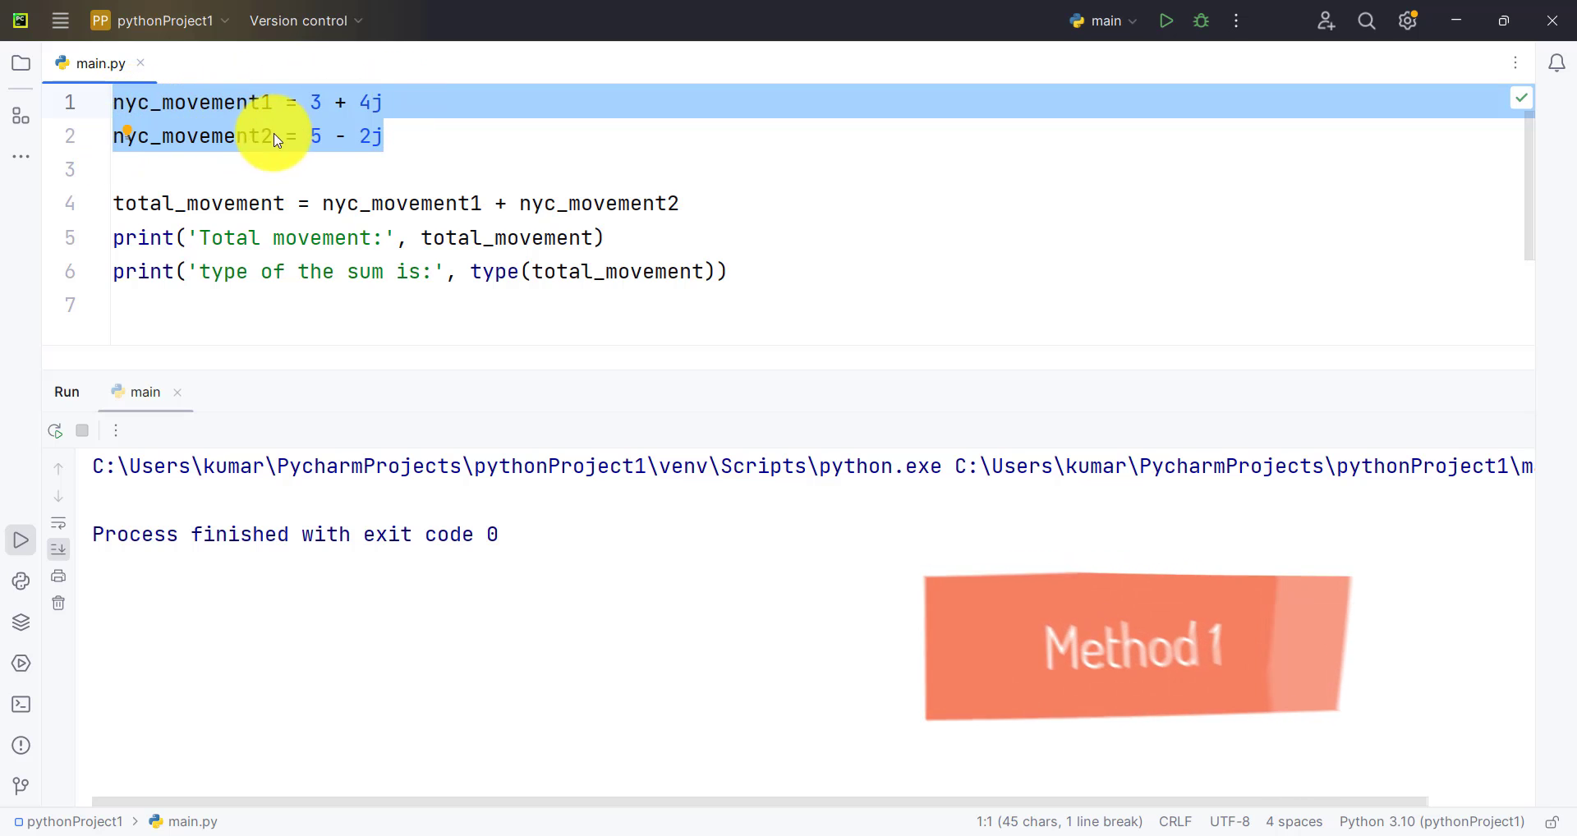
{"action": "left_click", "coordinate": [384, 136]}
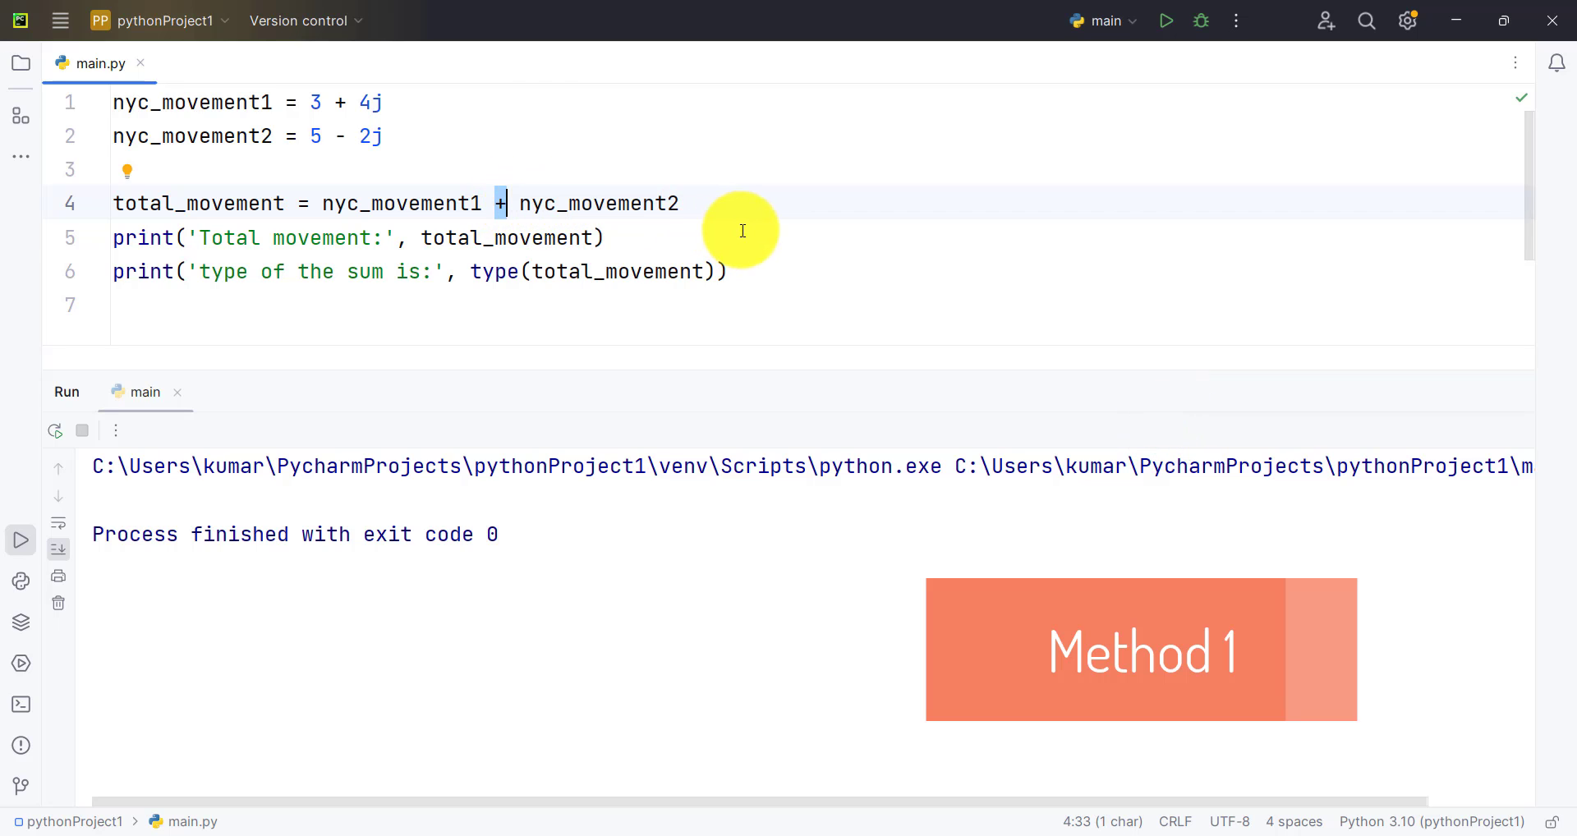
{"action": "left_click", "coordinate": [603, 238]}
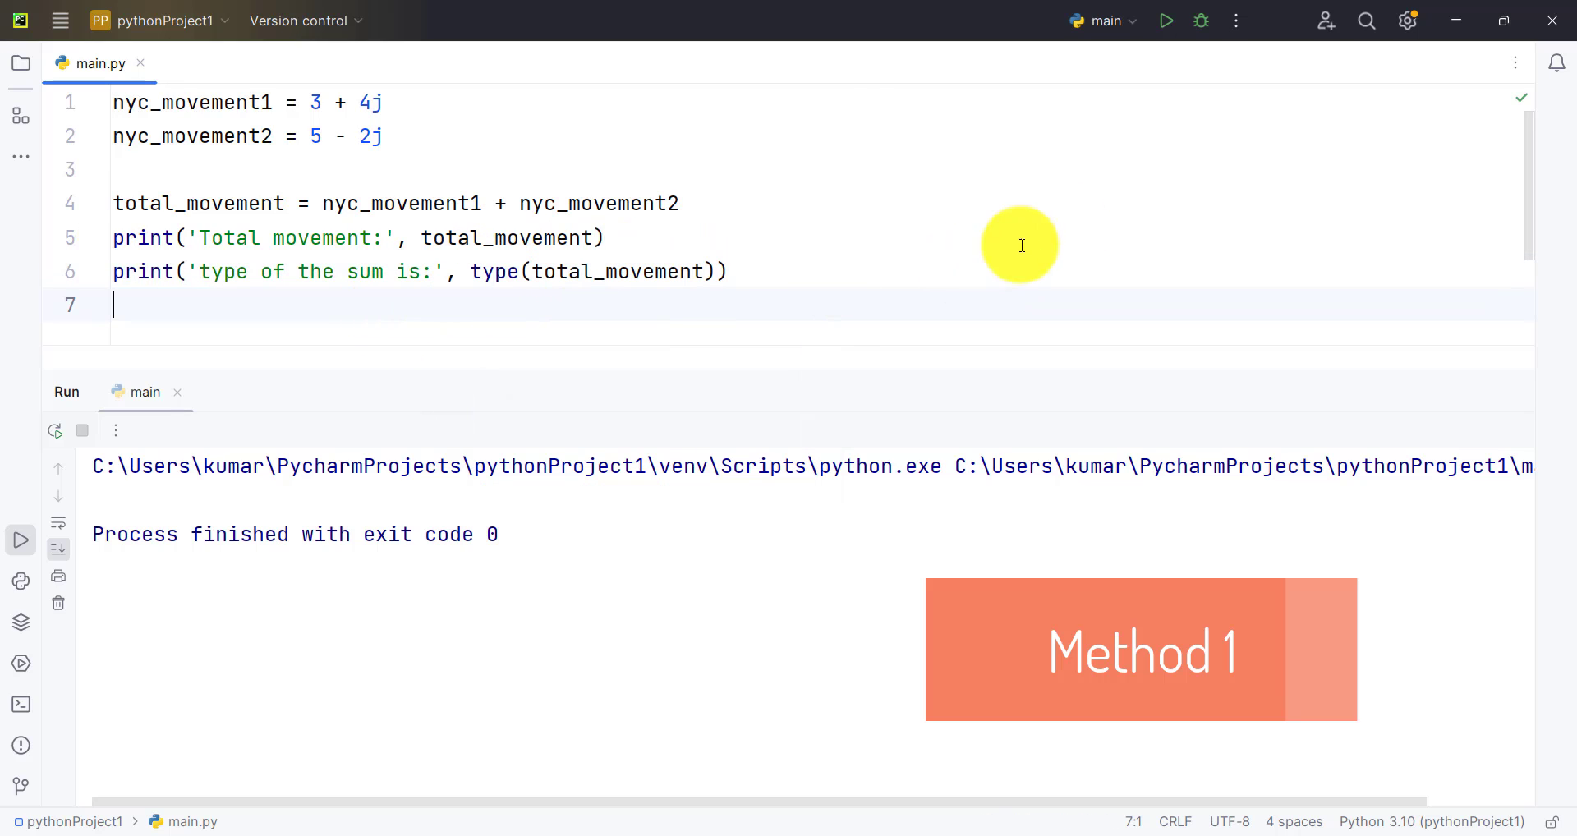
{"action": "left_click", "coordinate": [1166, 21]}
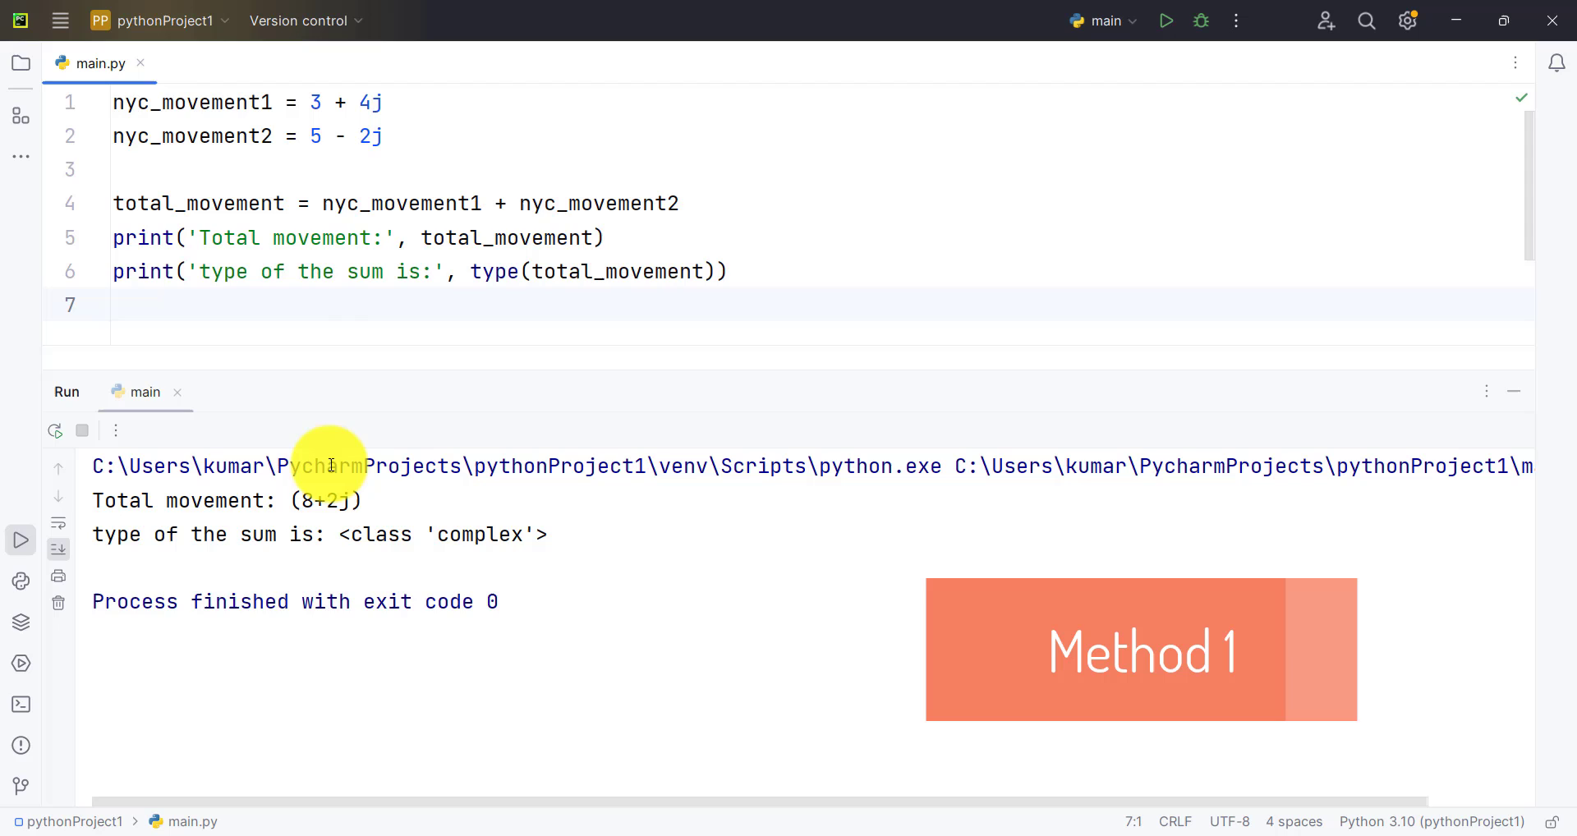
{"action": "mouse_move", "coordinate": [327, 511]}
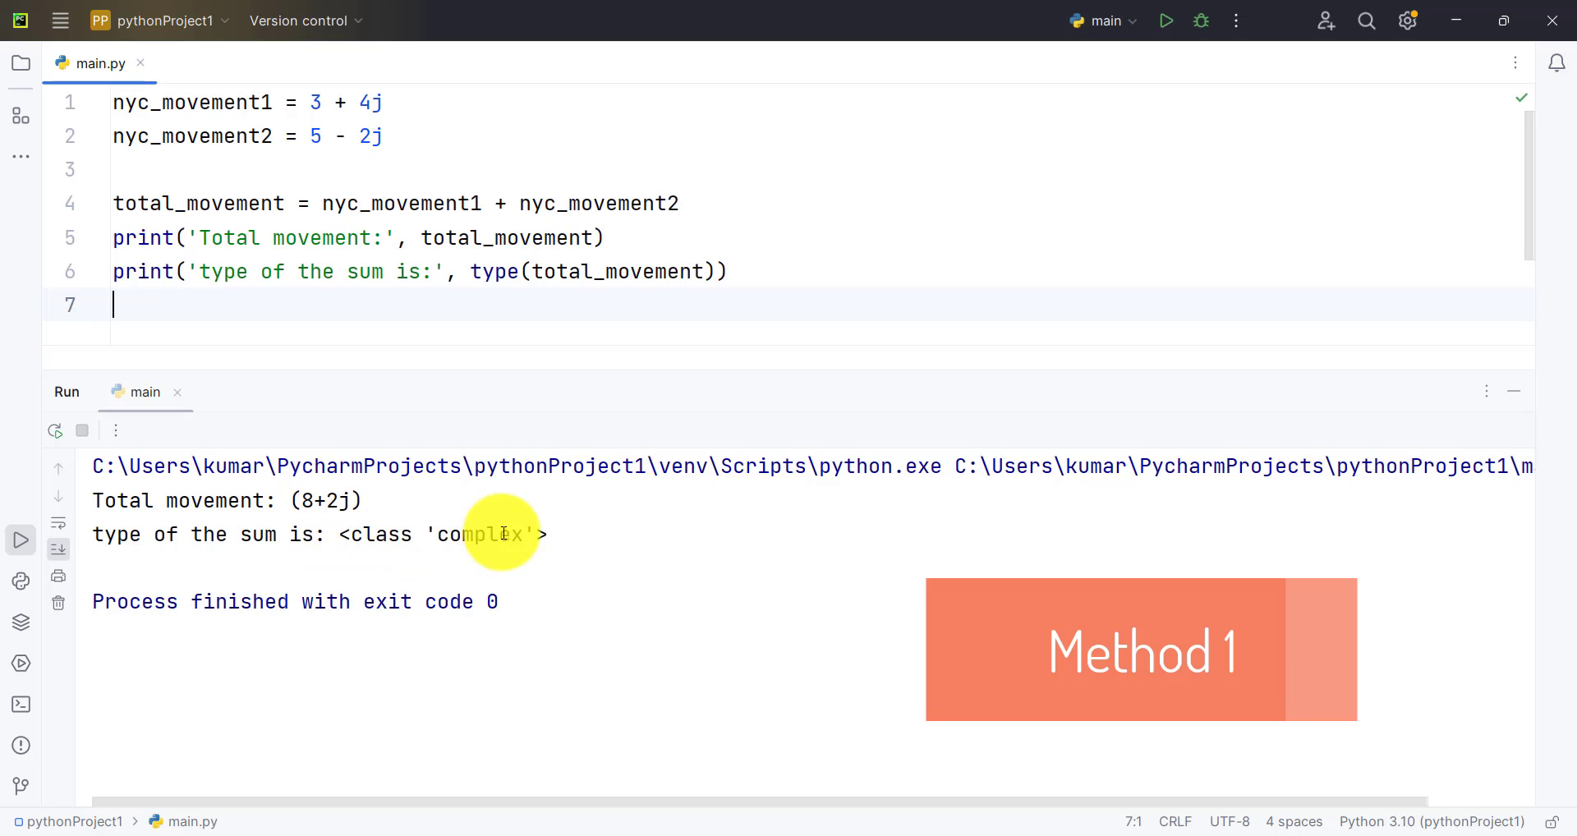
{"action": "double_click", "coordinate": [475, 535]}
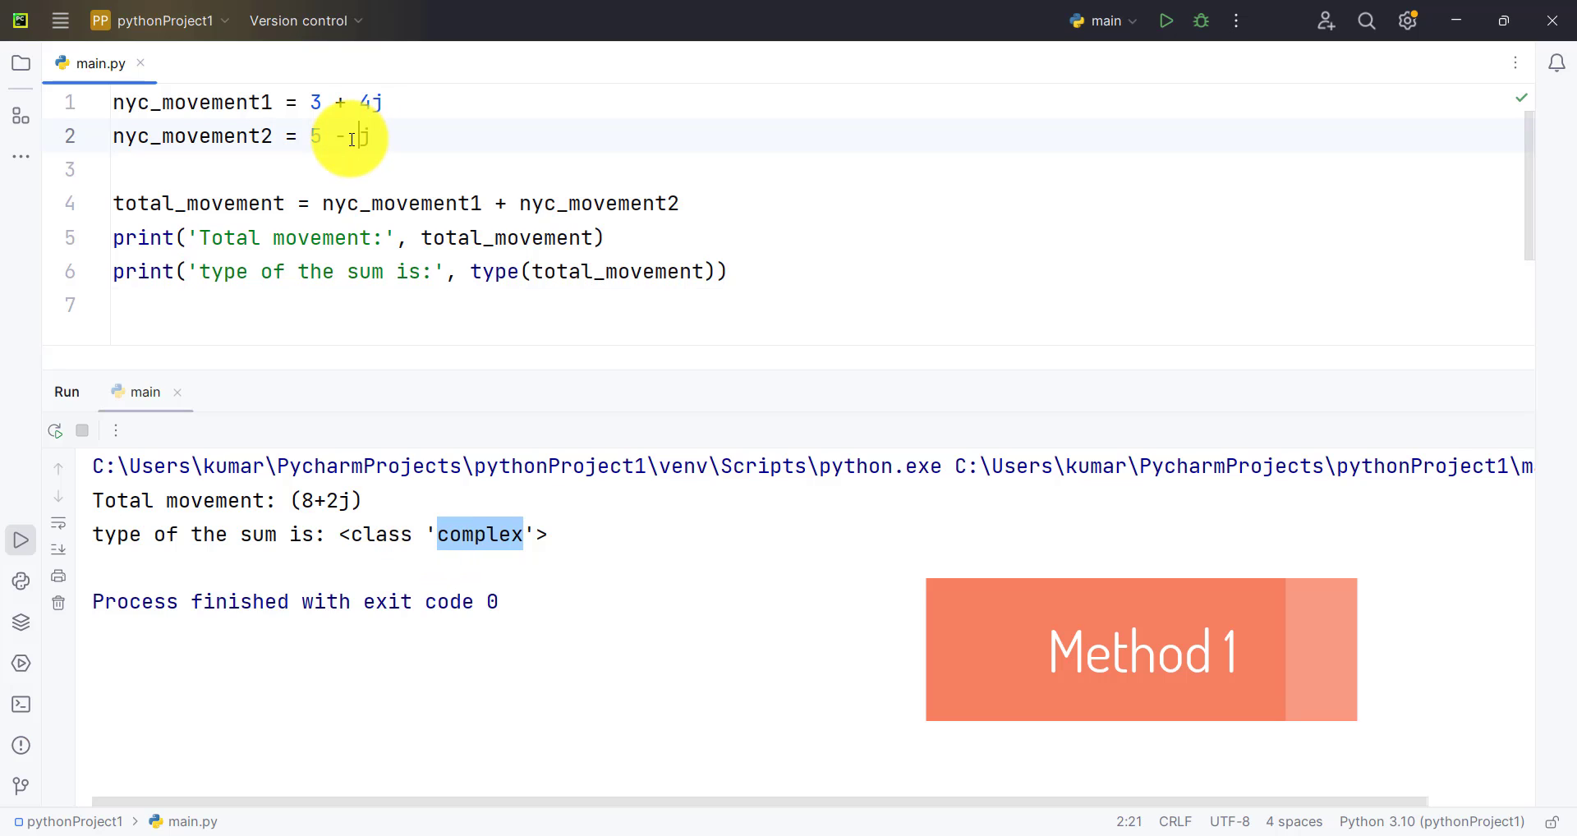
- Change nyc_movement2's imaginary part to 4j so the rerun gives (8+0j)
{"action": "type", "text": "4j"}
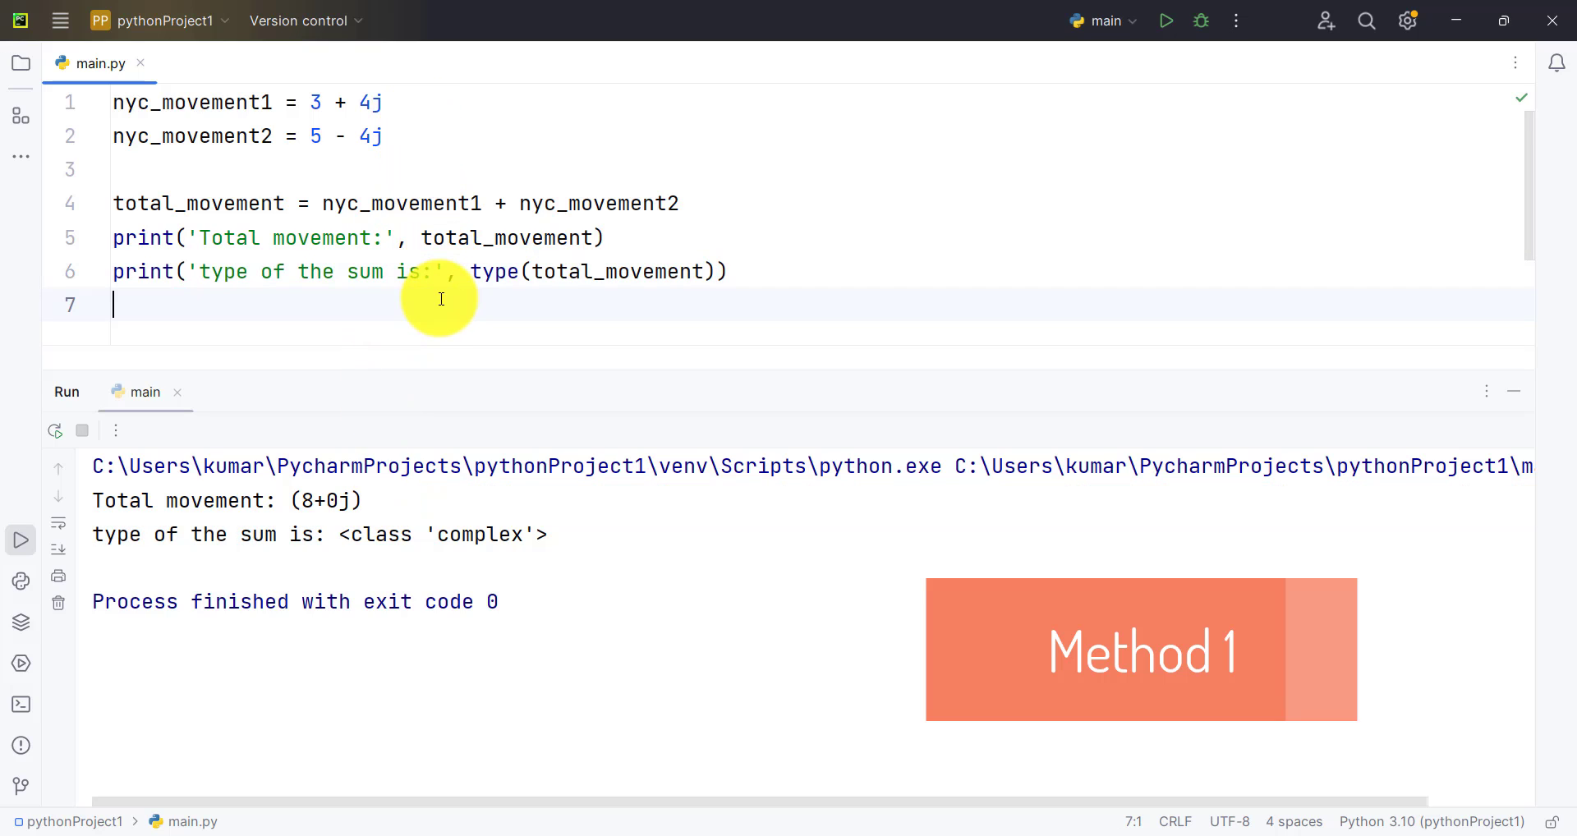
{"action": "mouse_move", "coordinate": [590, 527]}
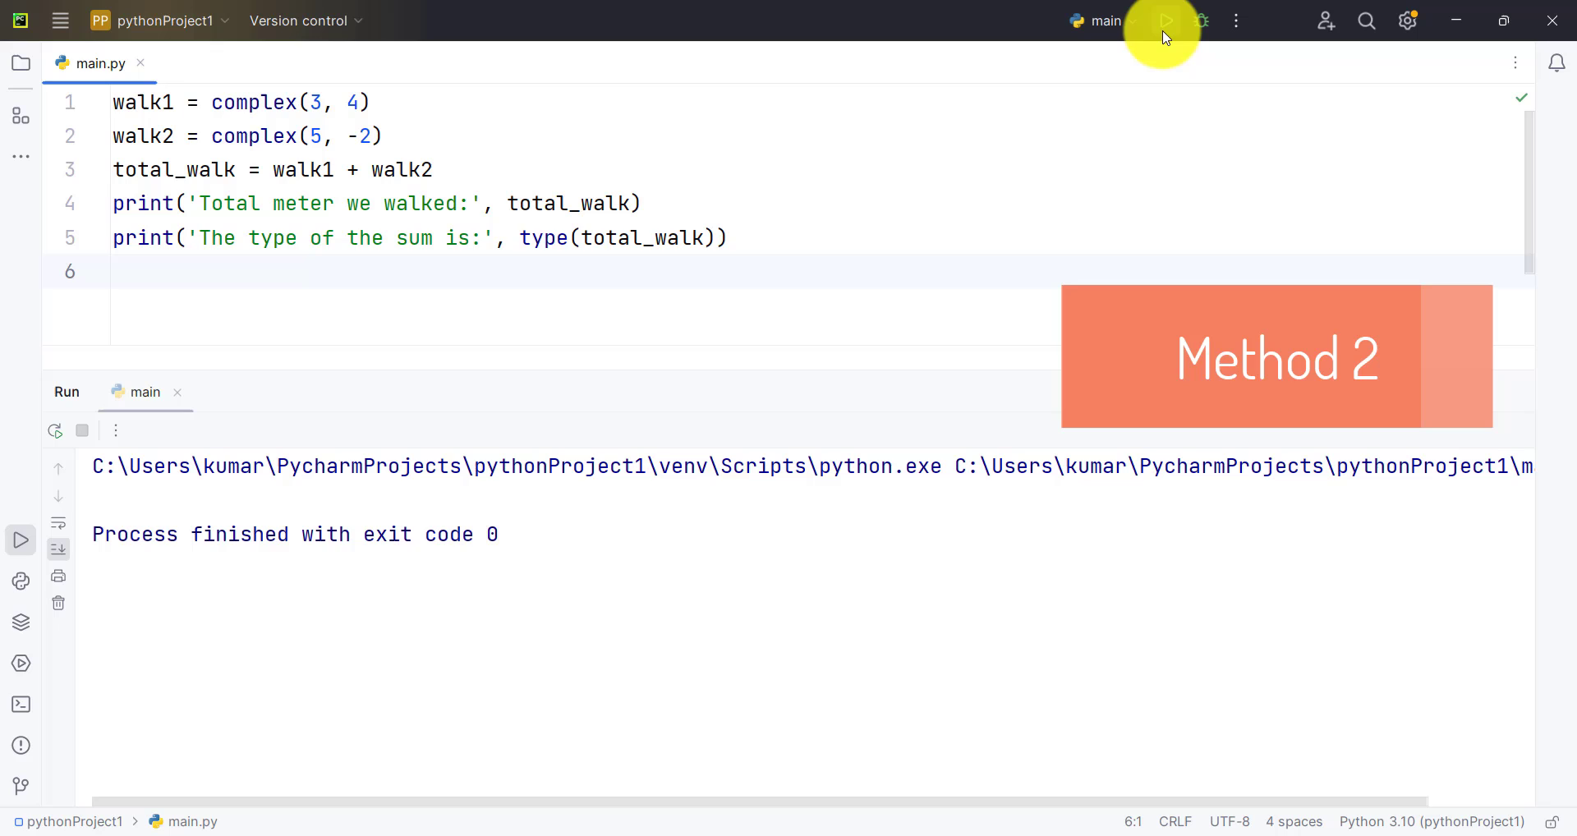
- Run the complex(3, 4) + complex(5, -2) script printing (8+2j) and highlight <class 'complex'>
{"action": "left_click", "coordinate": [1166, 21]}
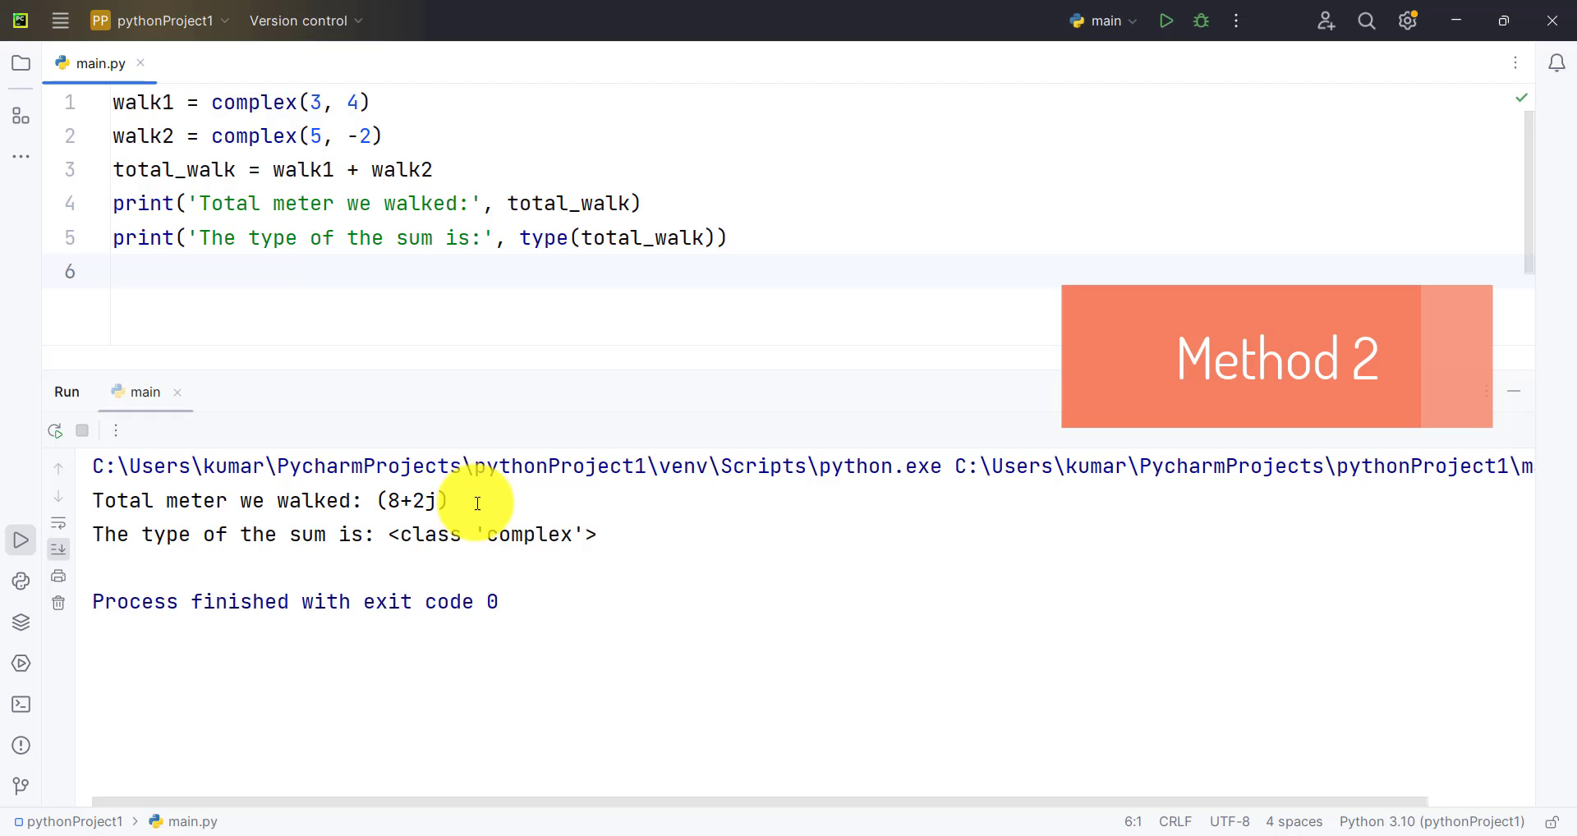
{"action": "mouse_move", "coordinate": [396, 540]}
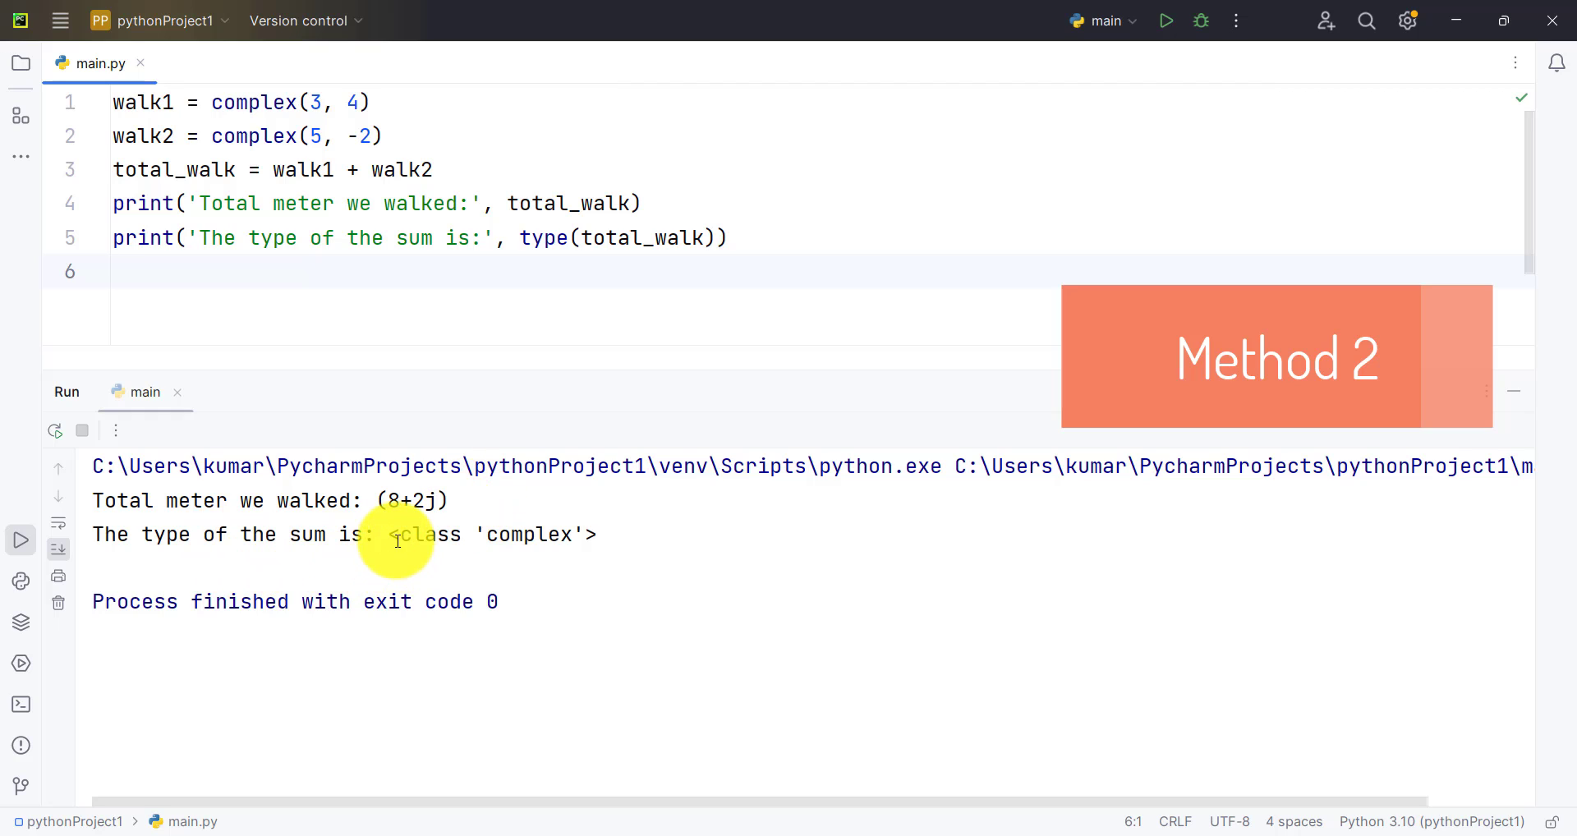
{"action": "left_click_drag", "start_coordinate": [388, 534], "coordinate": [598, 533]}
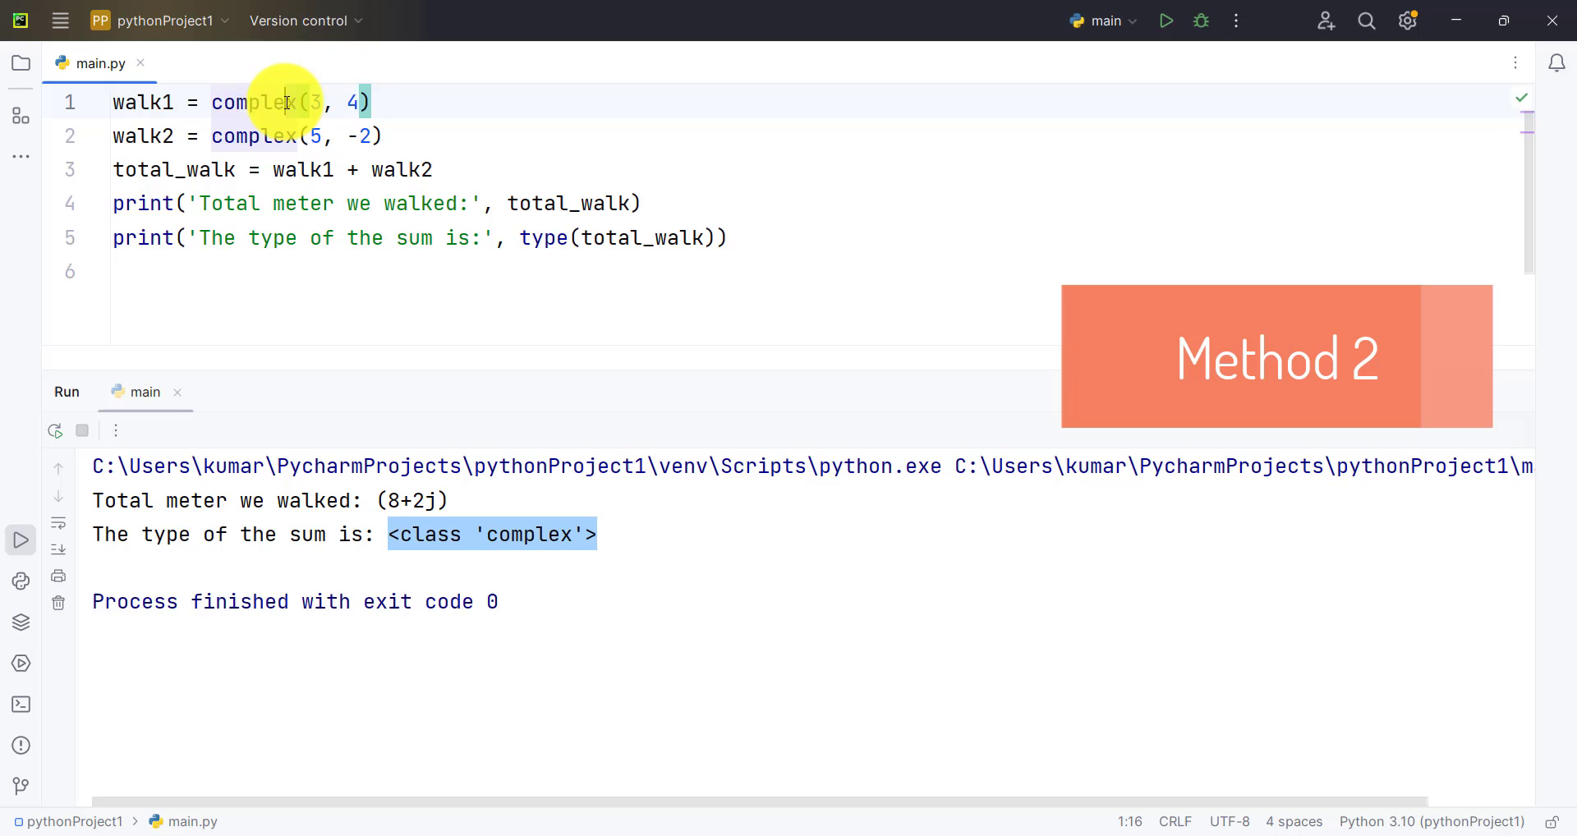
{"action": "double_click", "coordinate": [253, 101]}
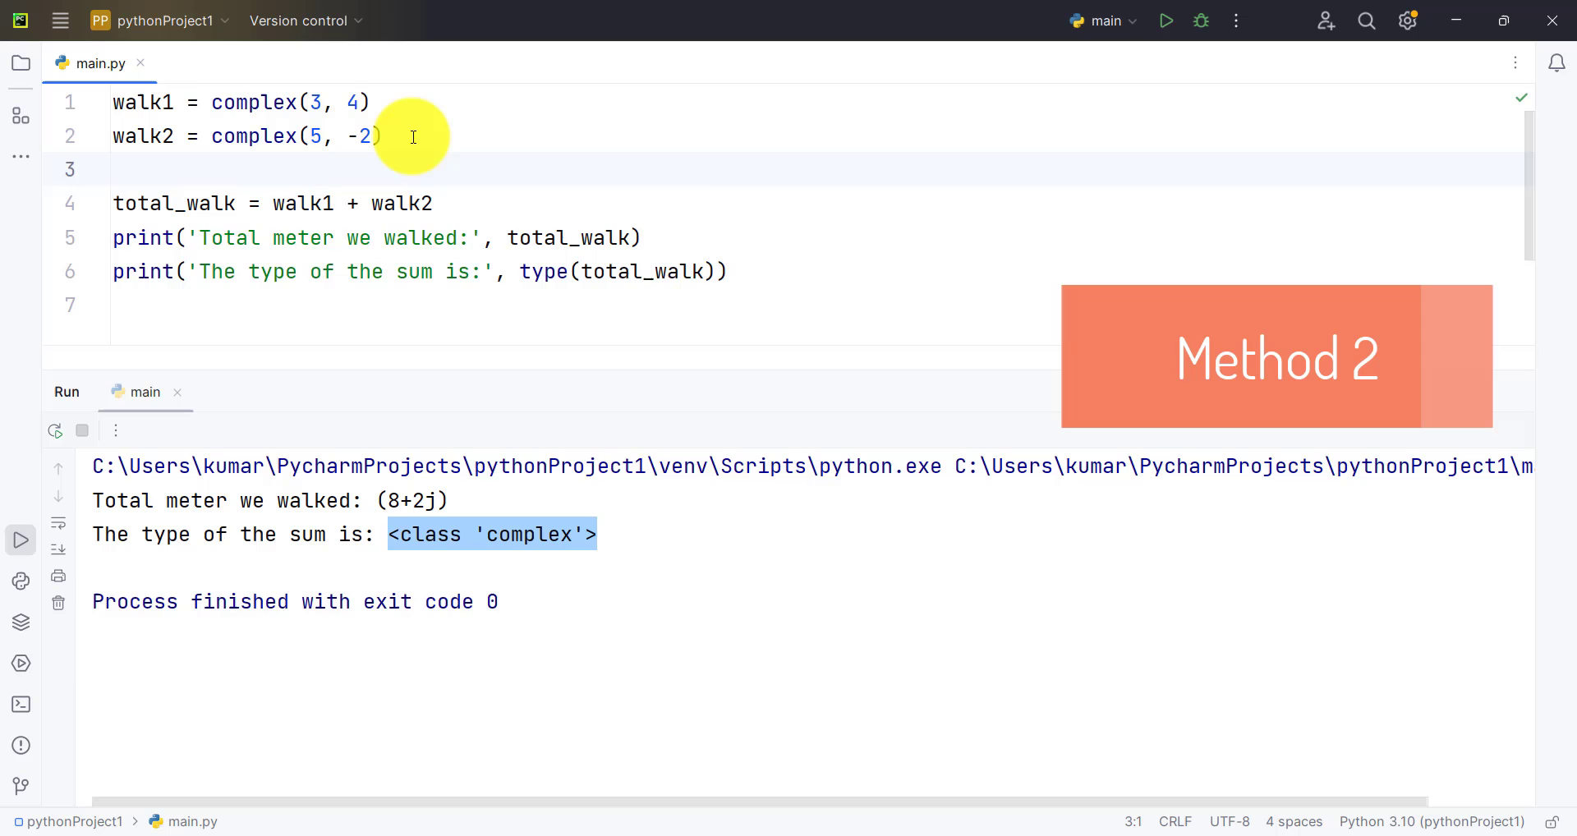
- Add print(walk1) after the walk2 line via autocomplete and rerun the script
{"action": "type", "text": "print"}
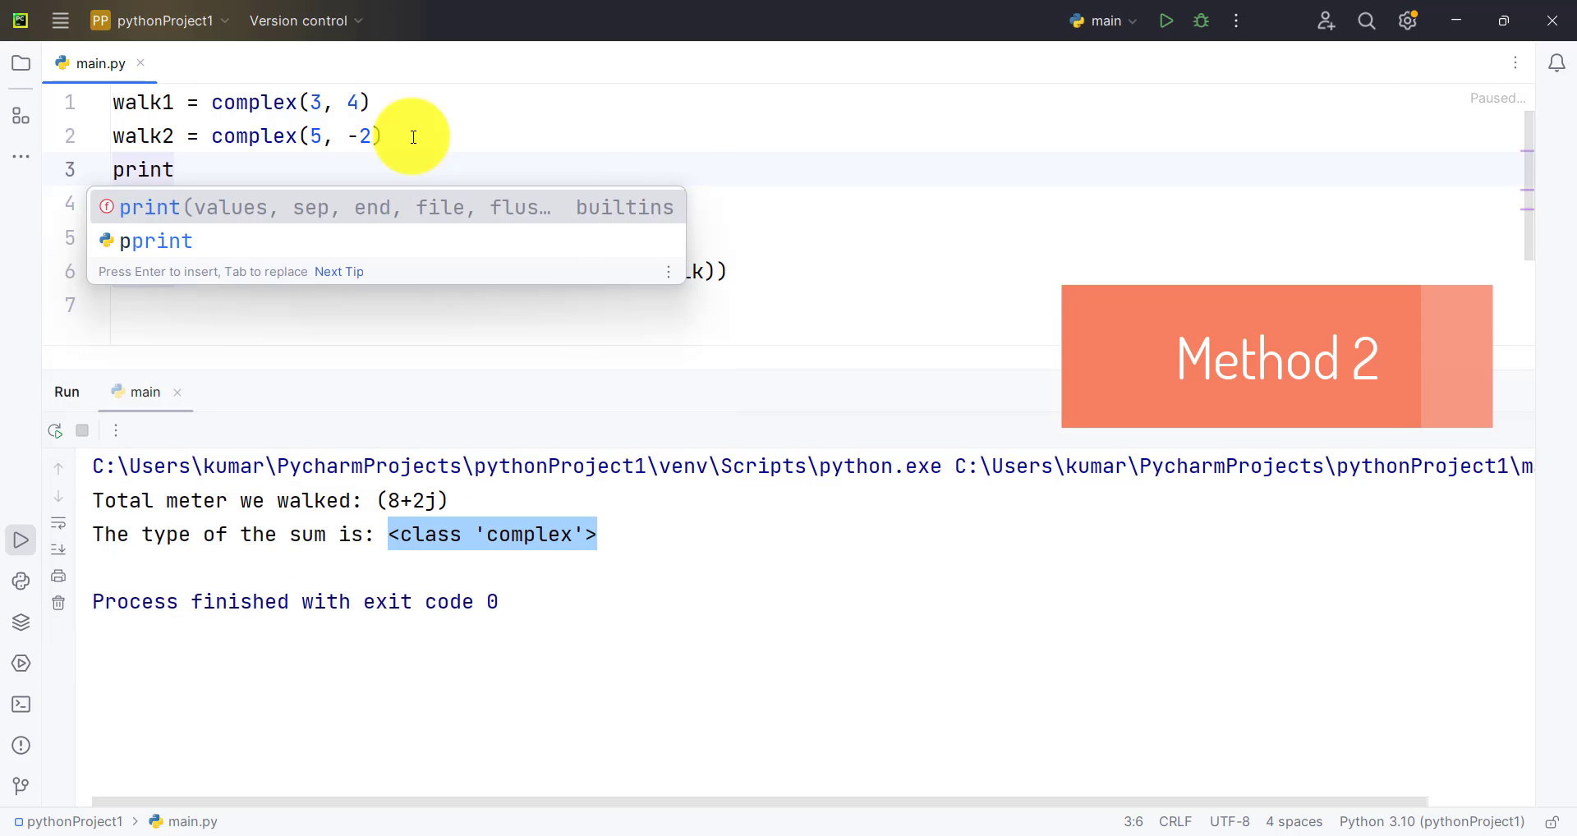
{"action": "type", "text": "(walk1"}
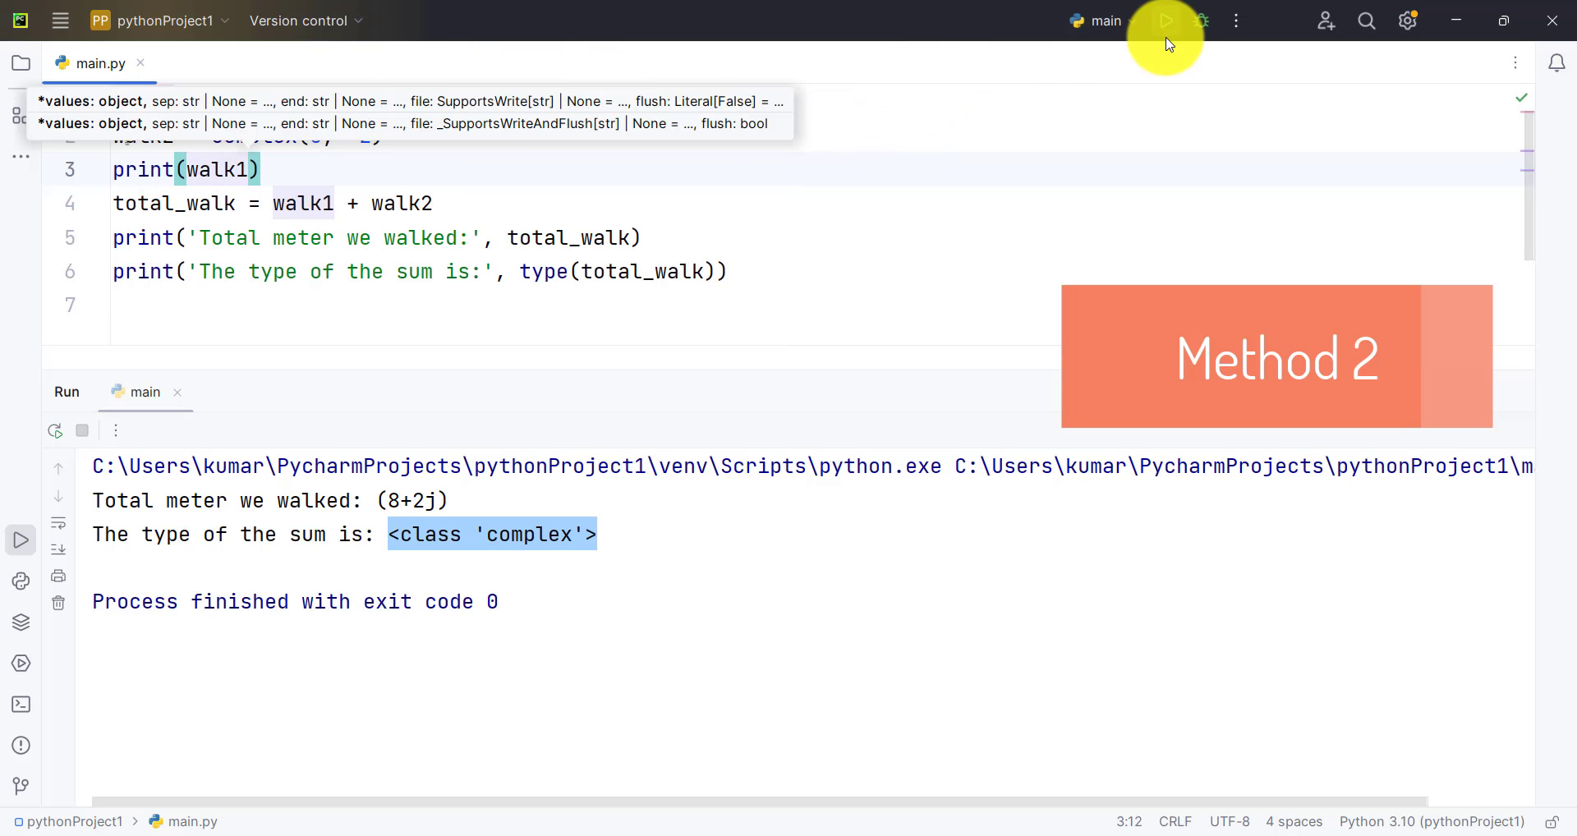
{"action": "left_click", "coordinate": [1166, 22]}
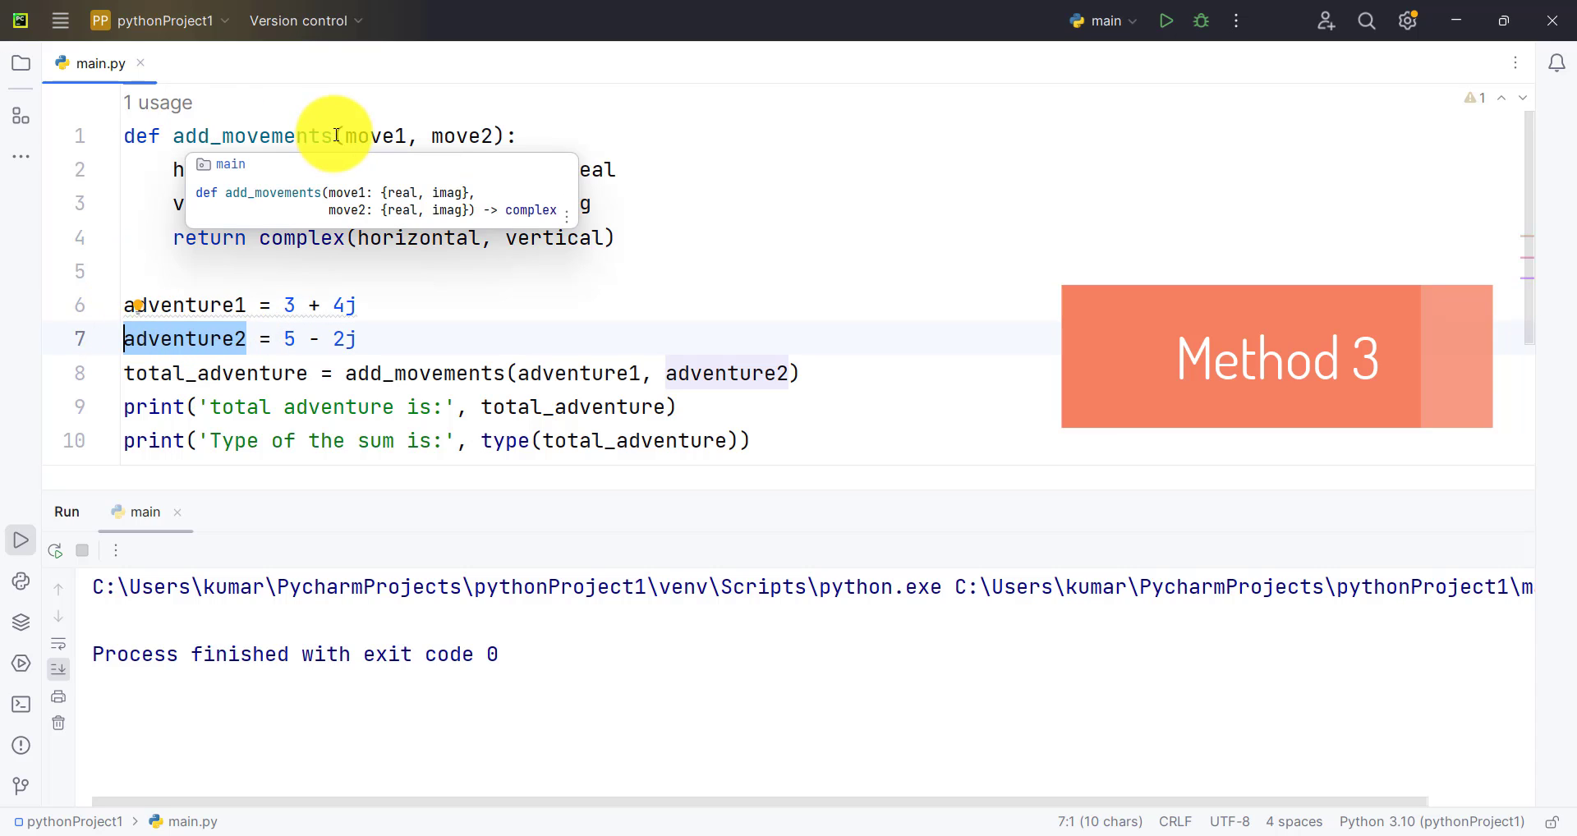
{"action": "mouse_move", "coordinate": [585, 307]}
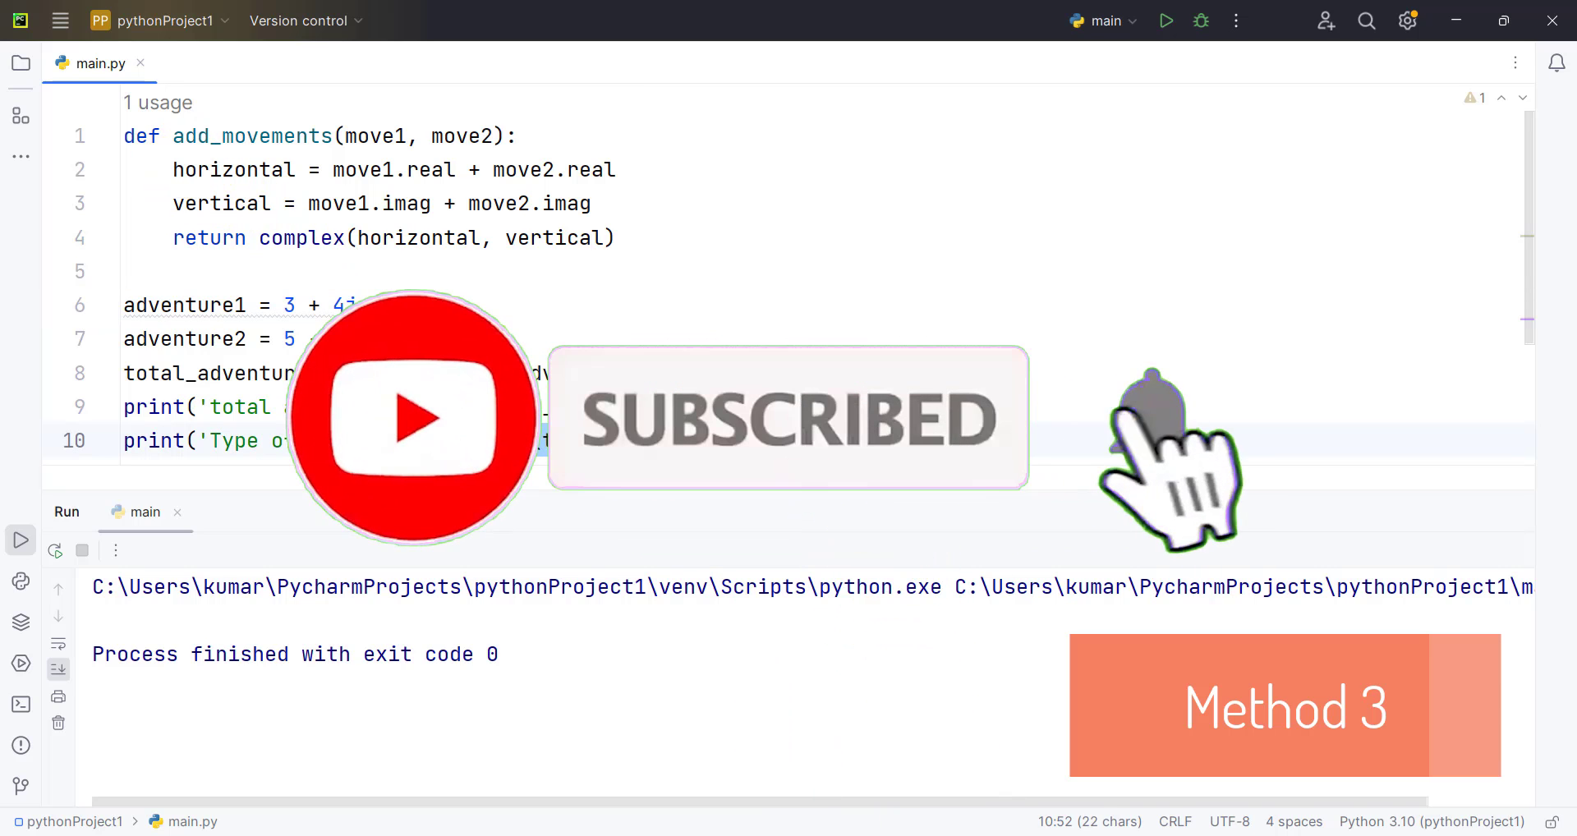
{"action": "mouse_move", "coordinate": [1168, 21]}
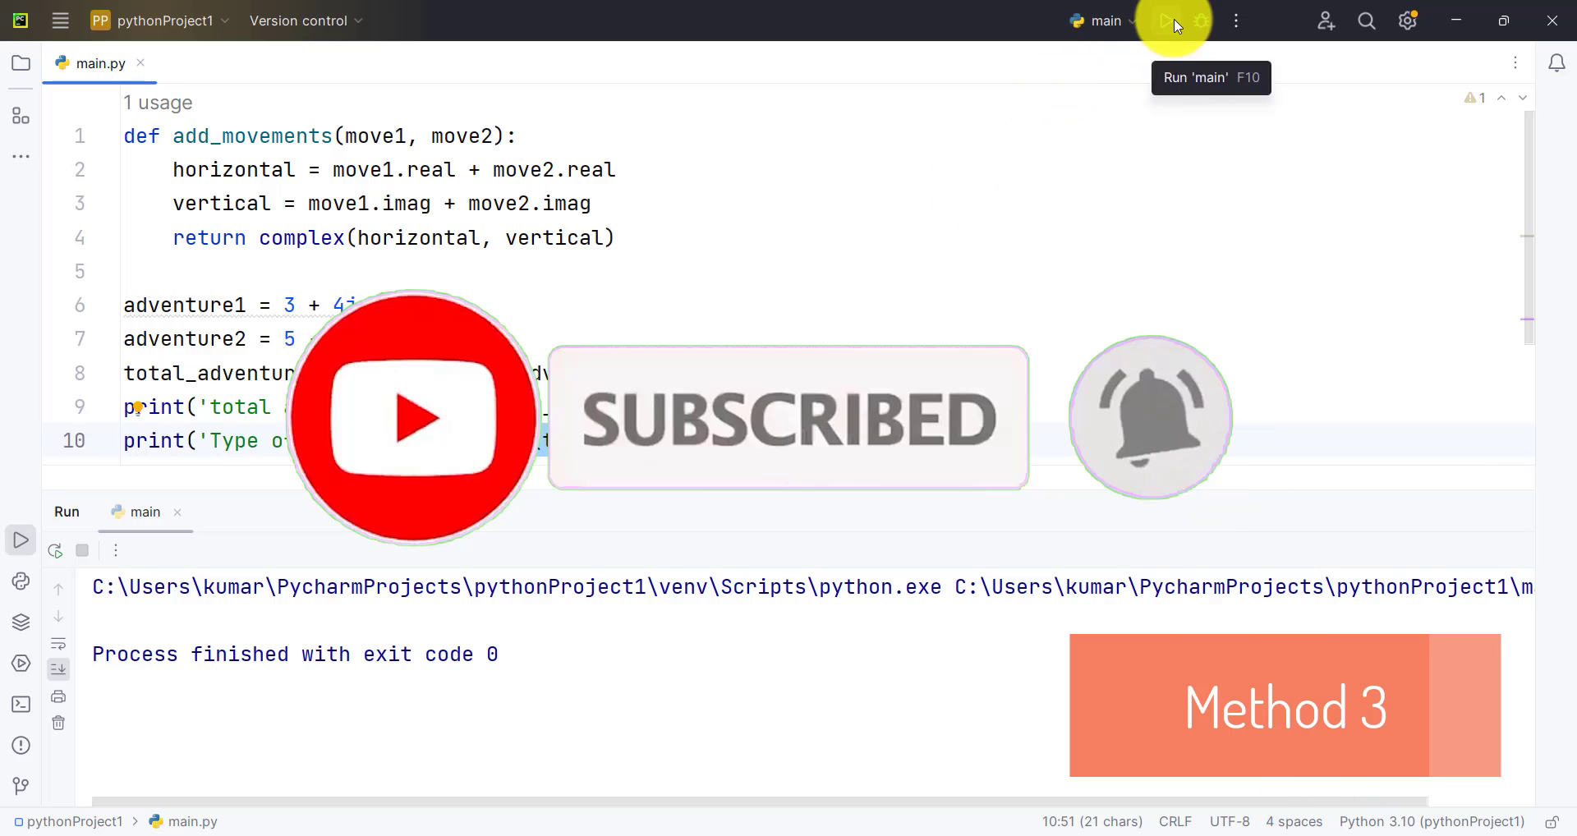
- Run the add_movements script so it prints total adventure is: (8+2j)
{"action": "left_click", "coordinate": [1167, 21]}
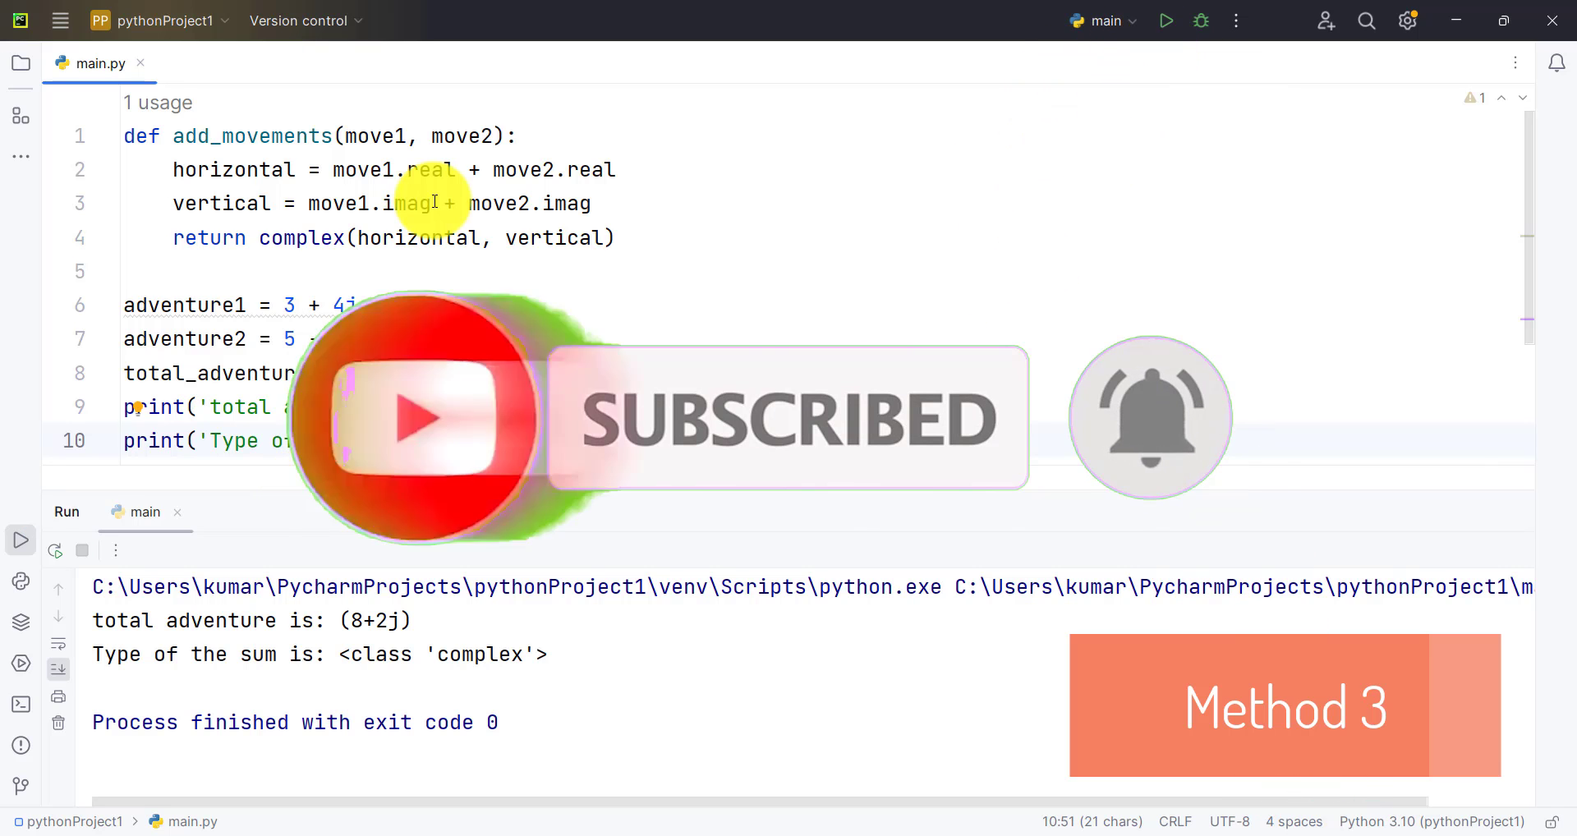